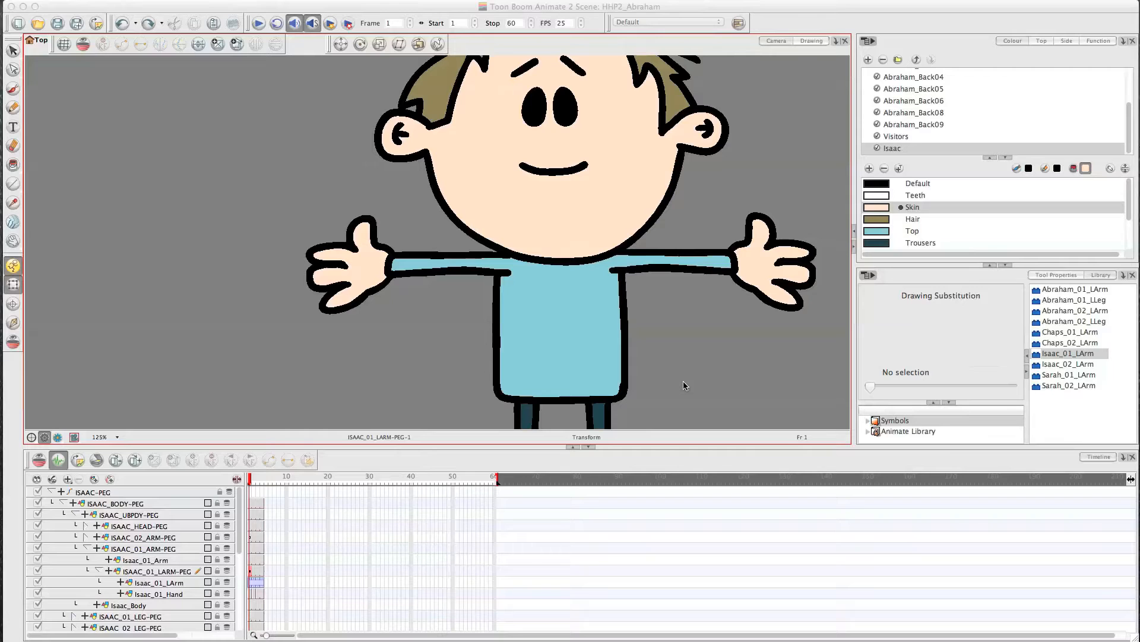
mouse_move(696, 385)
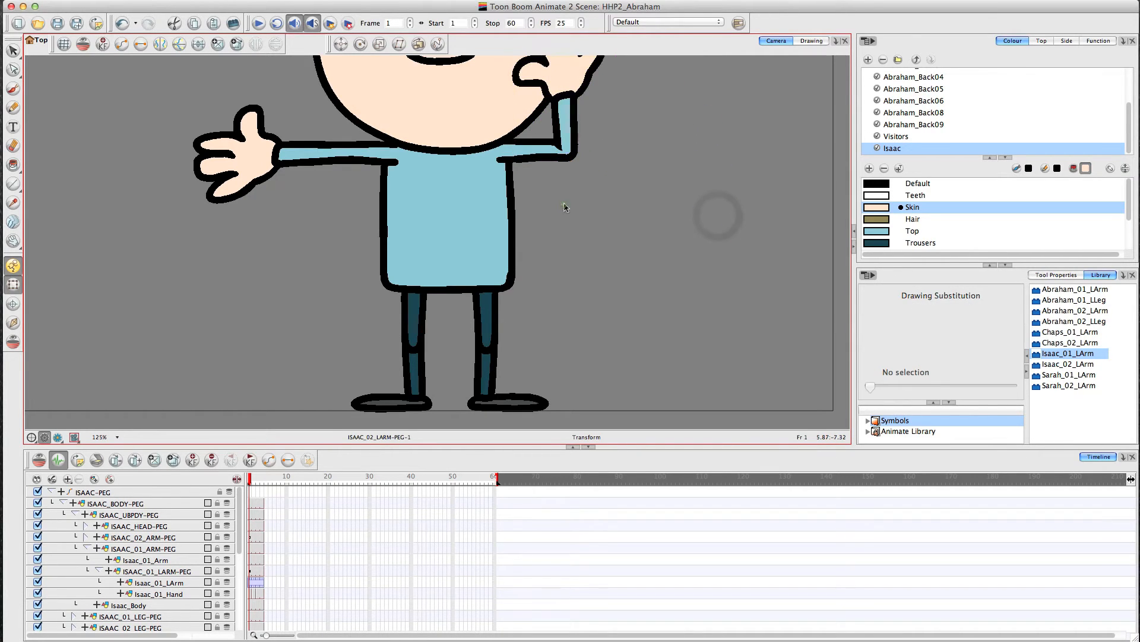
mouse_move(564, 175)
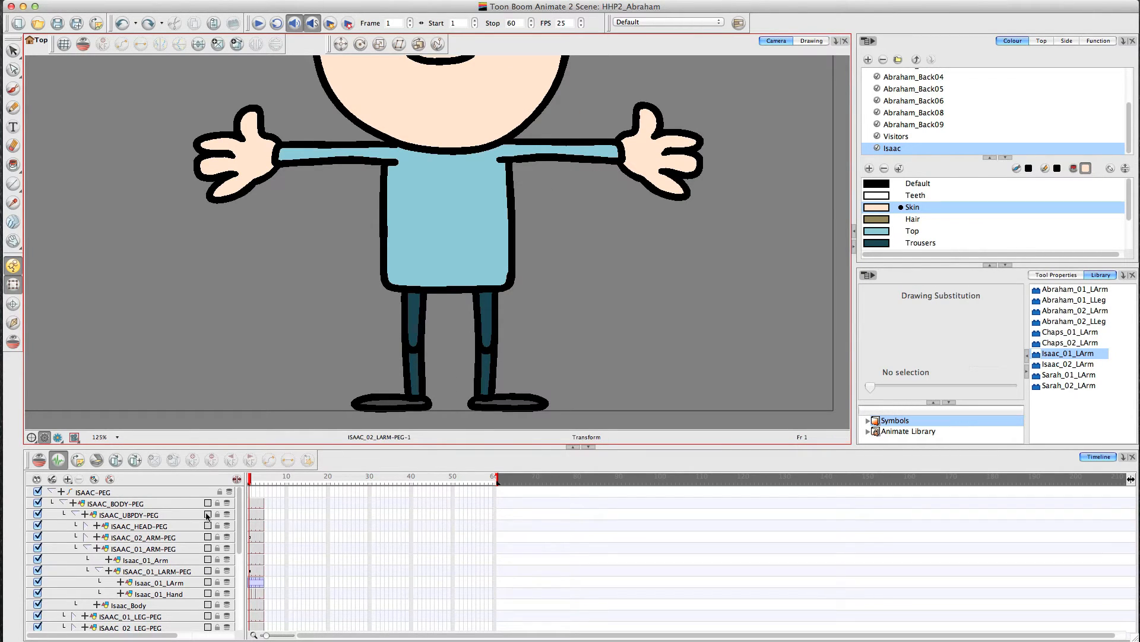
Collapse ISAAC_01_ARM-PEG and scroll the Timeline down to the leg hierarchy
left_click(81, 515)
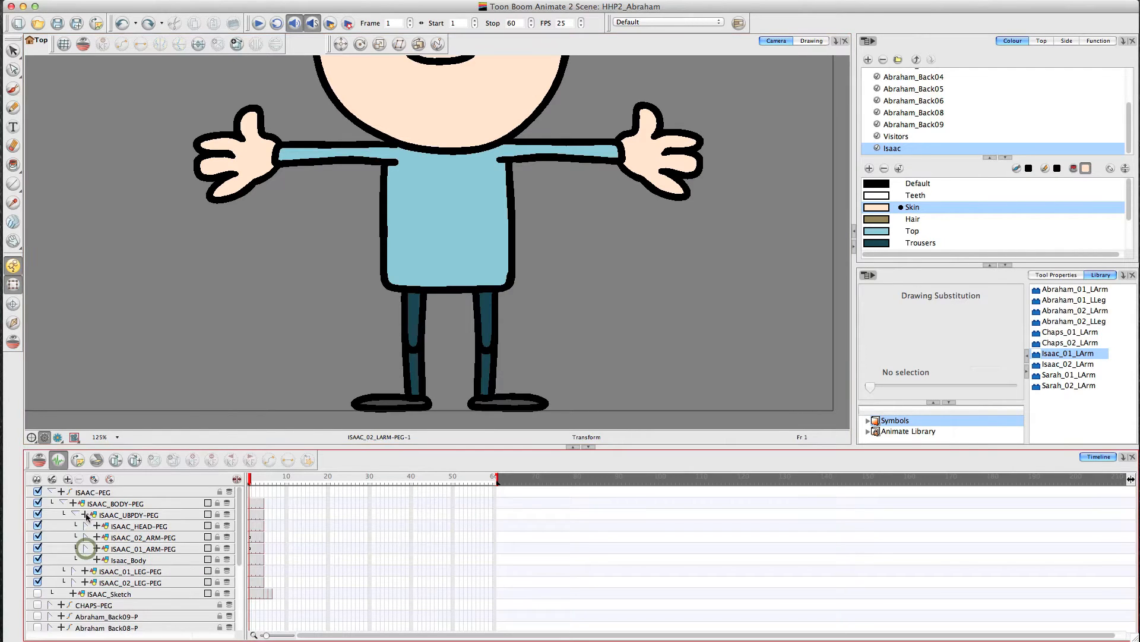
scroll("down", 3)
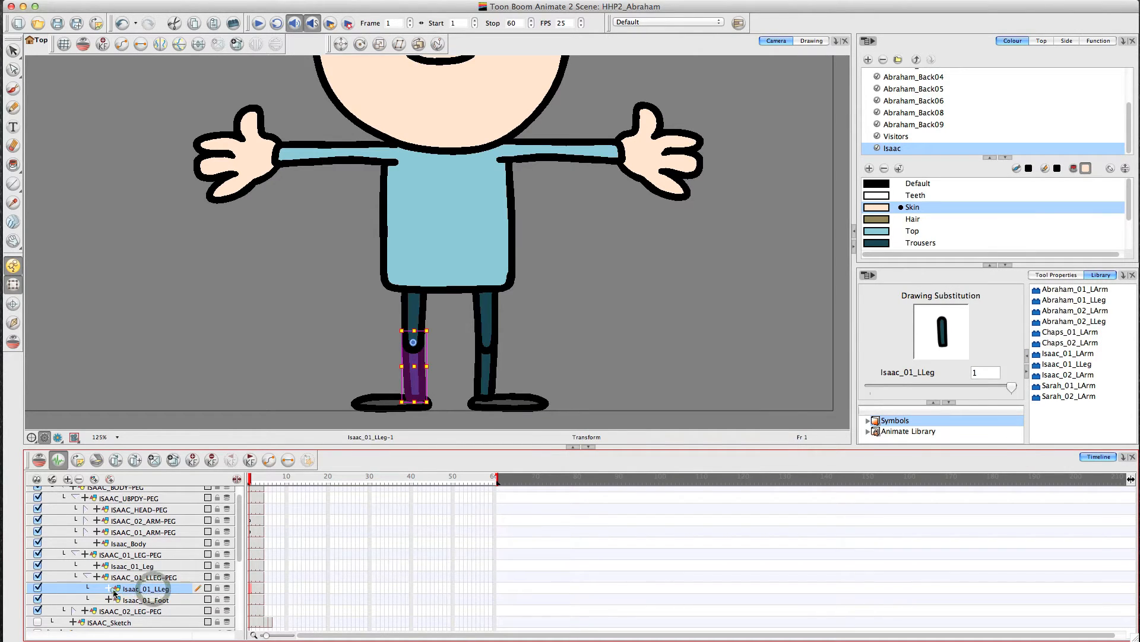
Delete the original Isaac_01_LLeg layer, confirm, and select the Isaac_01_LLeg symbol in the Library
left_click(75, 479)
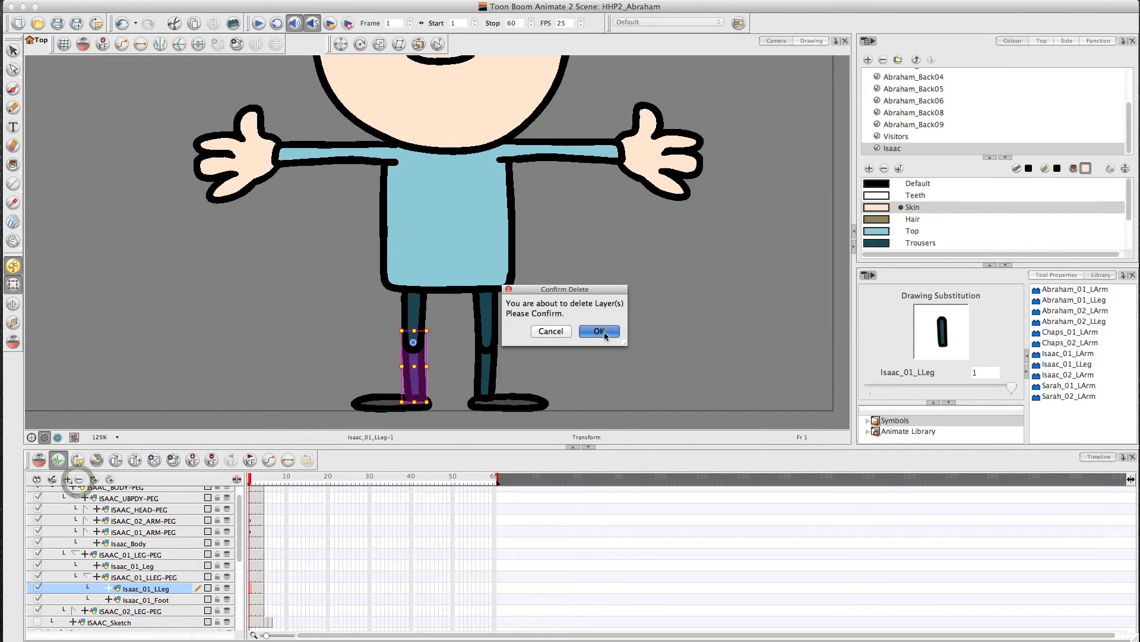
left_click(598, 330)
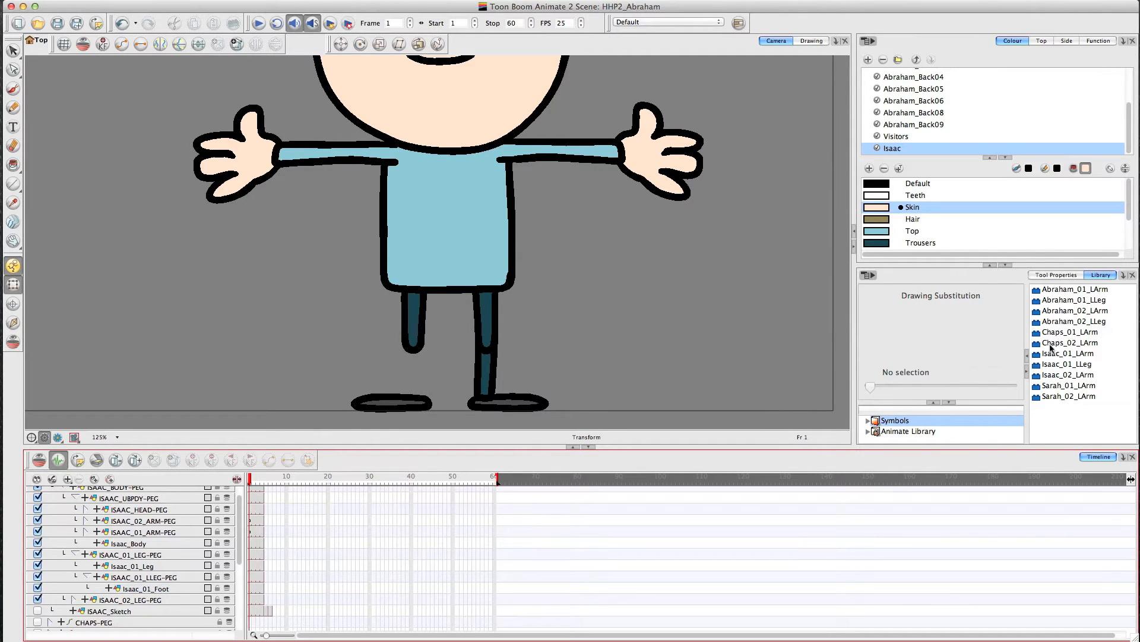
left_click(1069, 364)
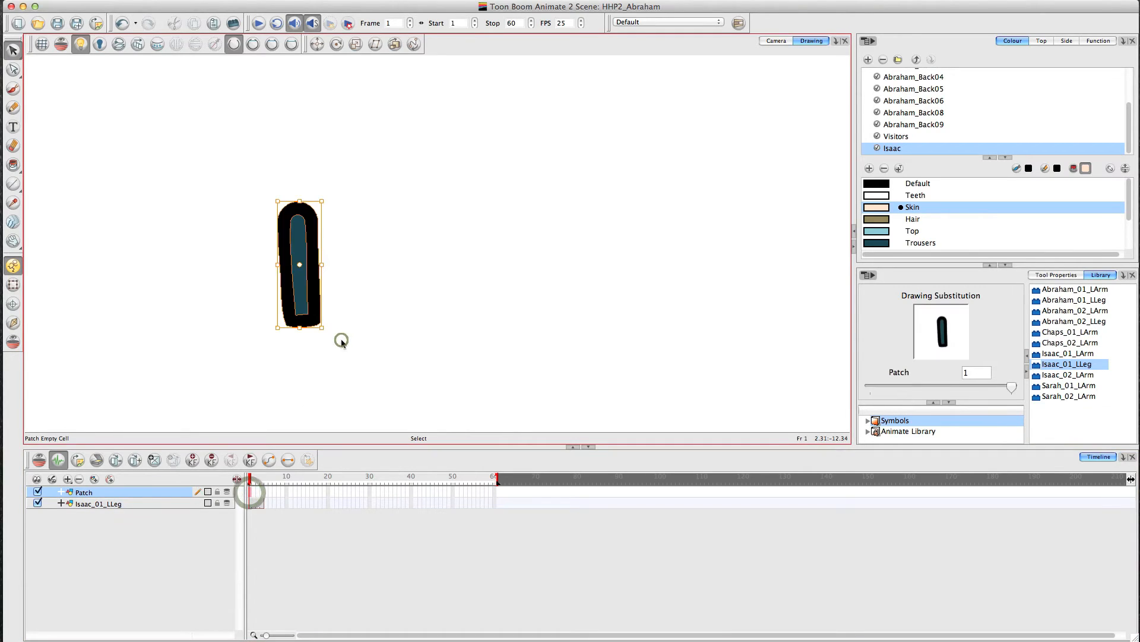
Deselect the leg drawing pasted into the Patch layer
left_click(775, 41)
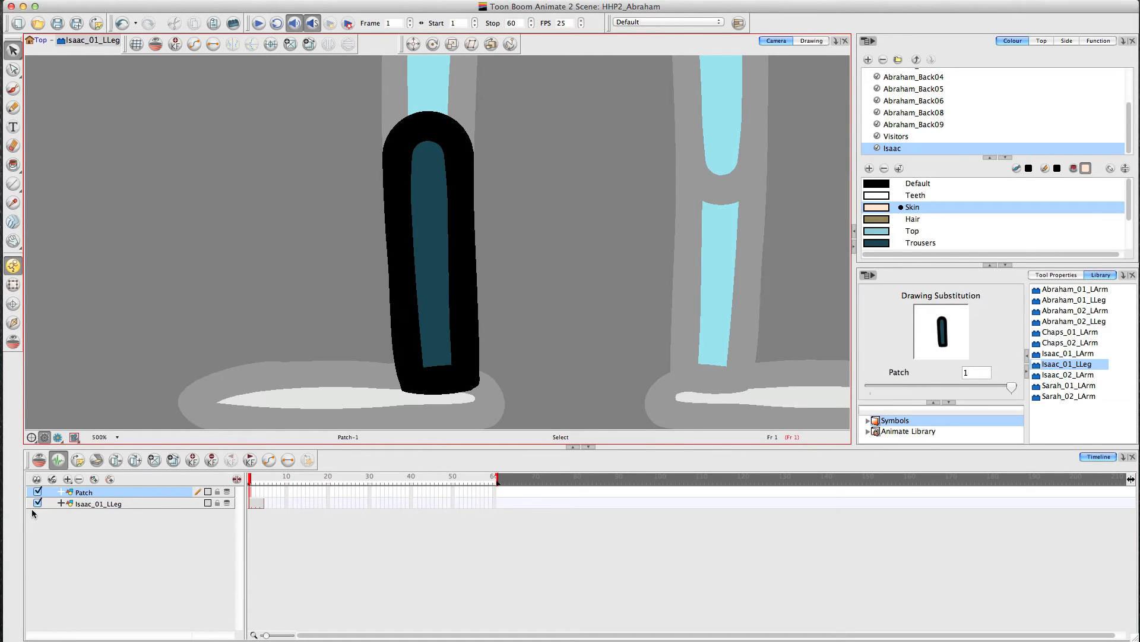
Hide the Isaac_01_LLeg layer inside the symbol and switch to the Contour Editor
left_click(38, 503)
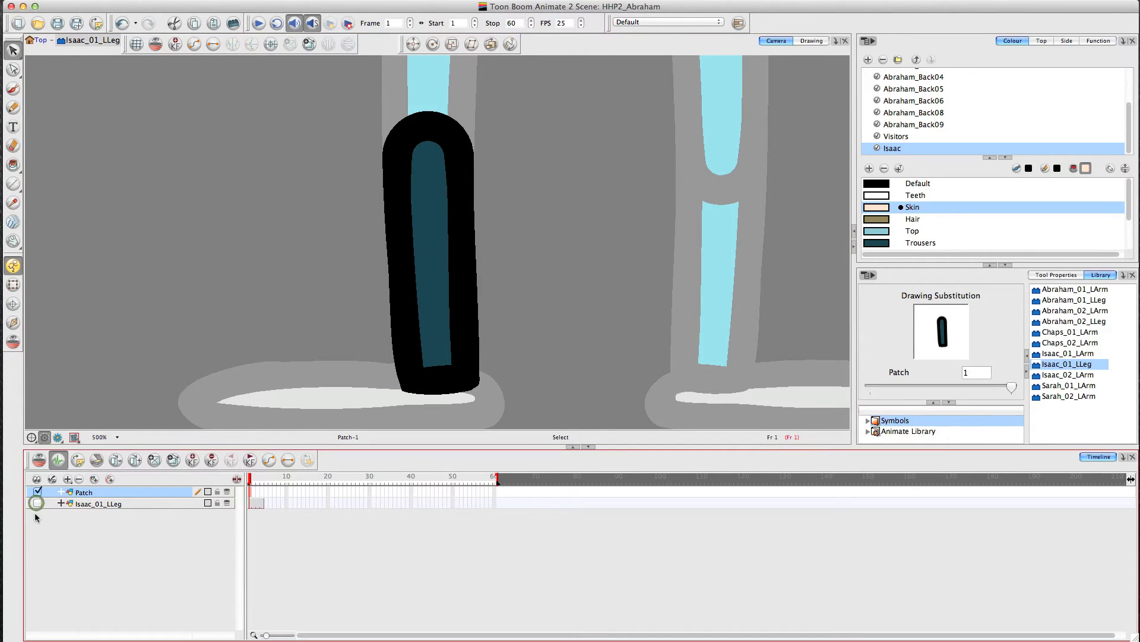
left_click(256, 483)
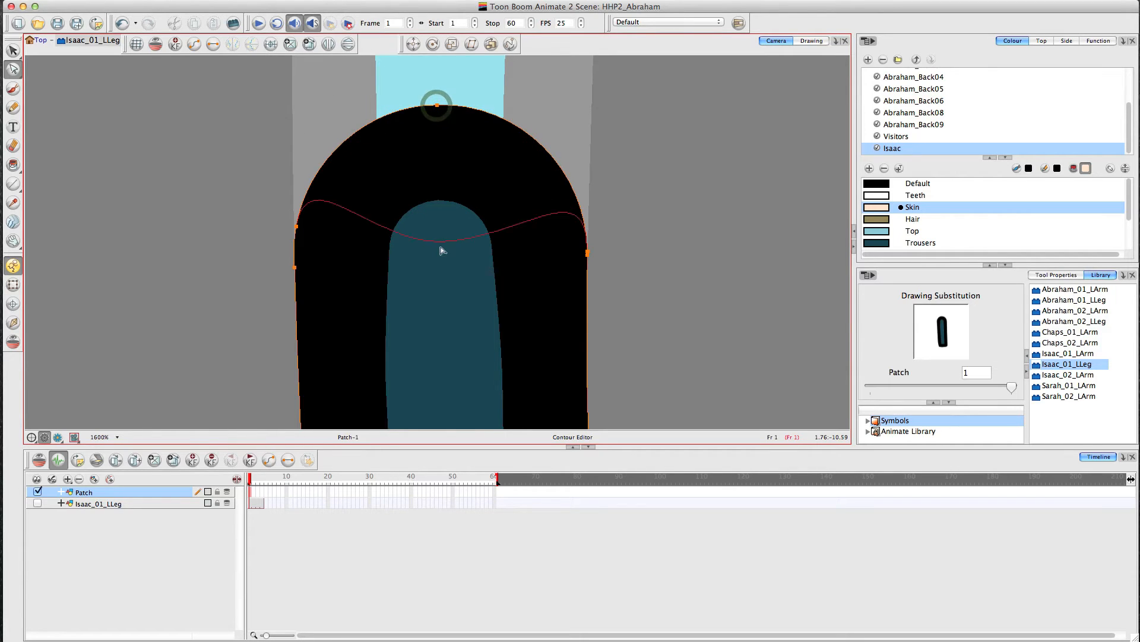
Drag the patch's black top outline points down the sides below the trouser fill
left_click_drag(436, 249, 446, 266)
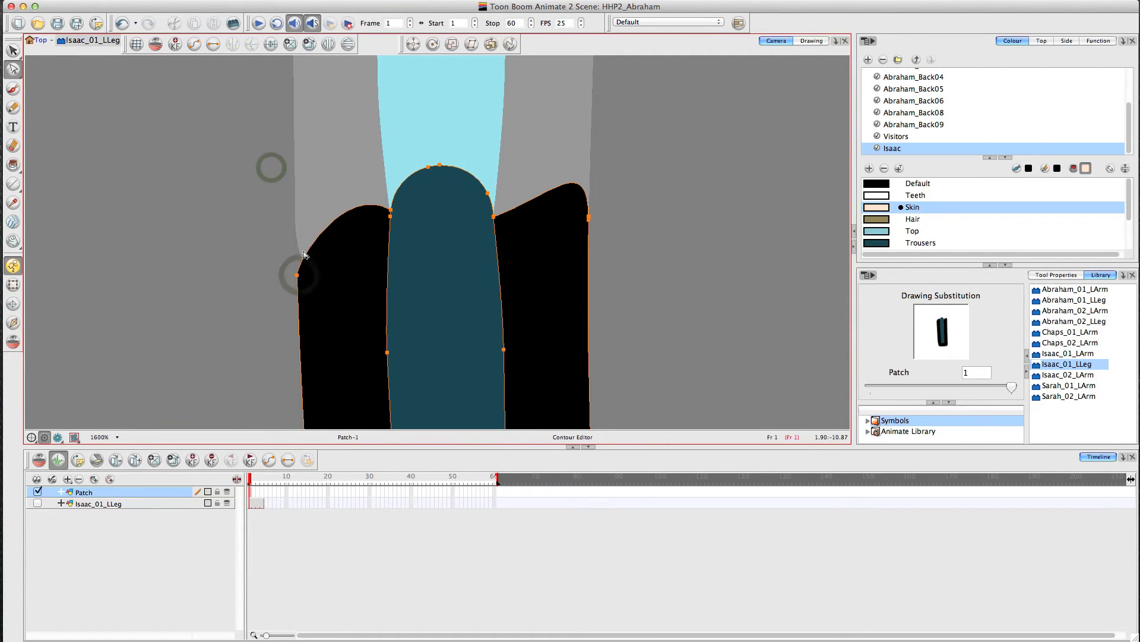
left_click_drag(300, 276, 343, 198)
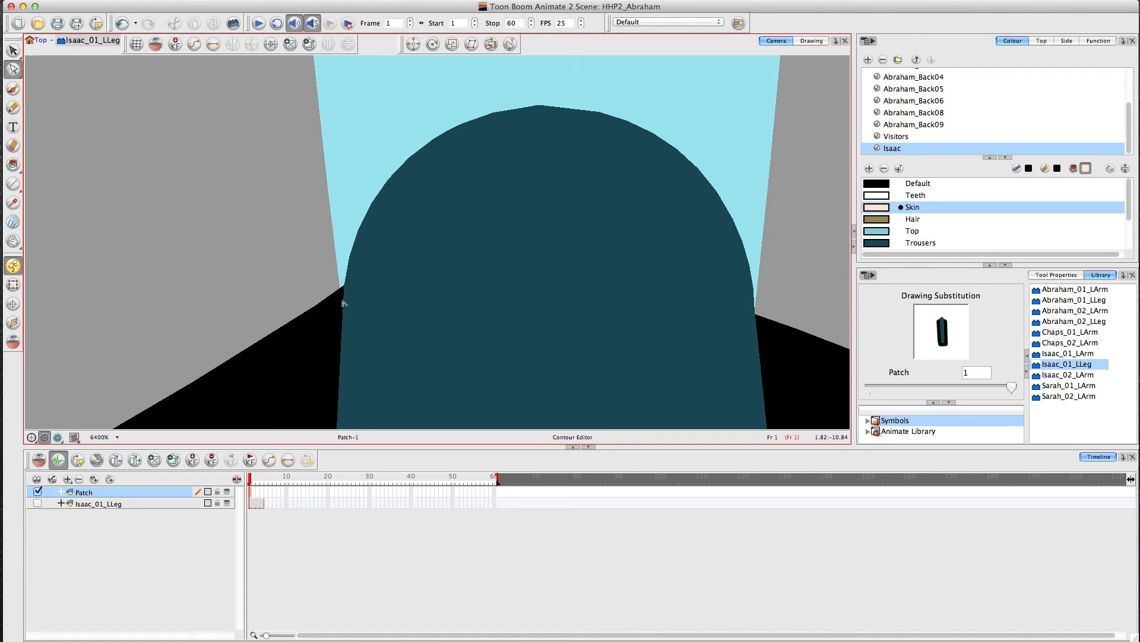
left_click(322, 298)
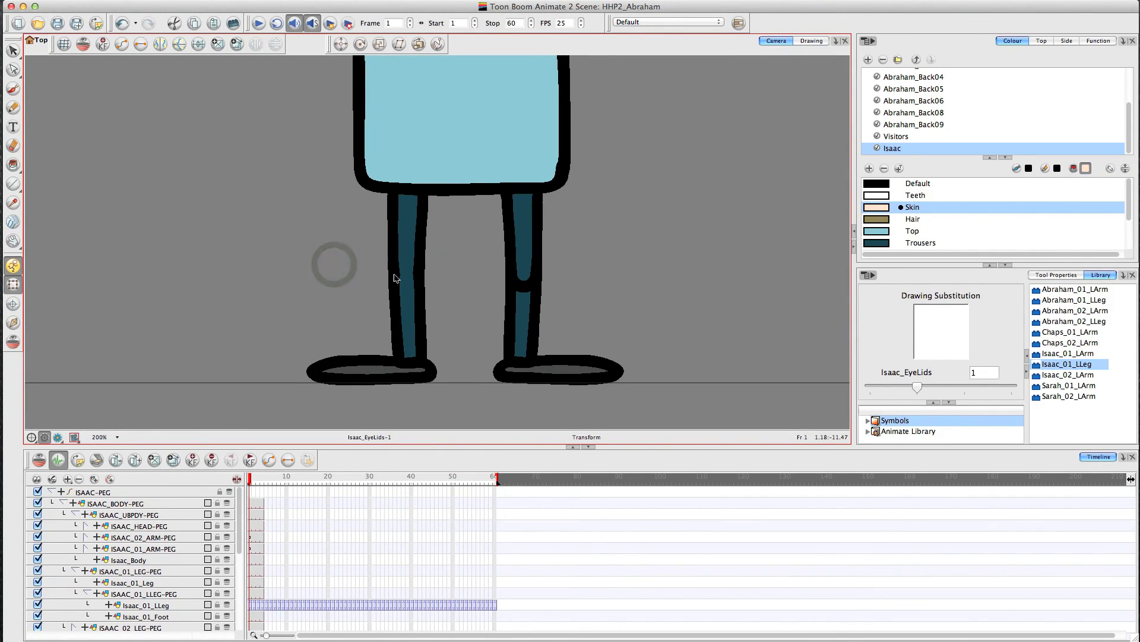
Select the lower leg in the Timeline ready to pose it
left_click(142, 593)
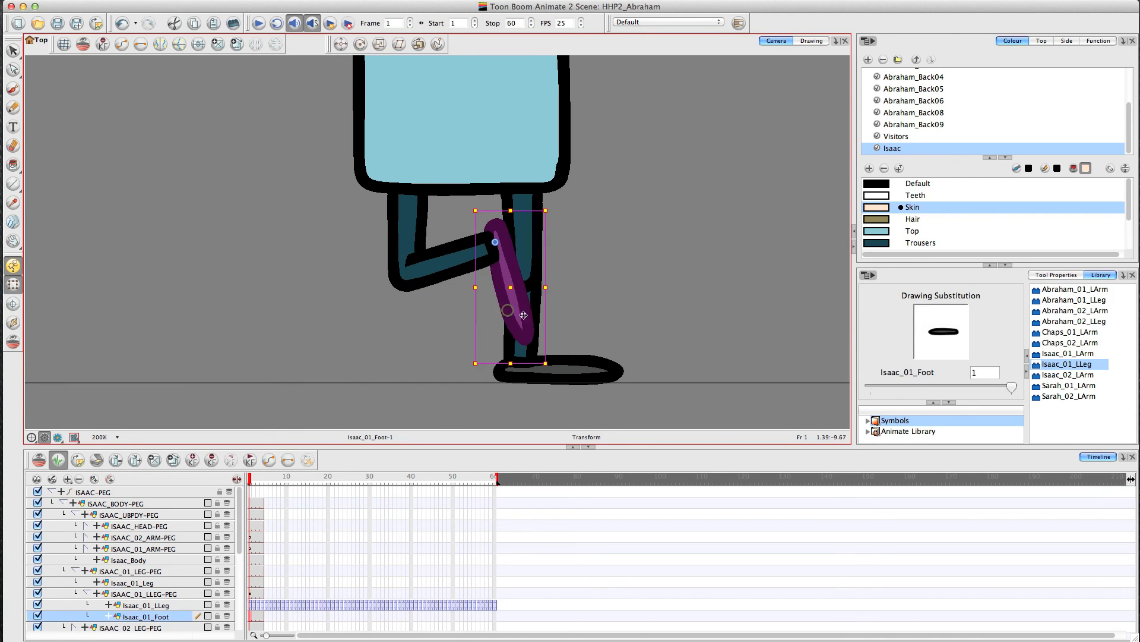
Select the ISAAC_01_LLEG-PEG group so the lower leg and foot rotate together from the knee
left_click(138, 592)
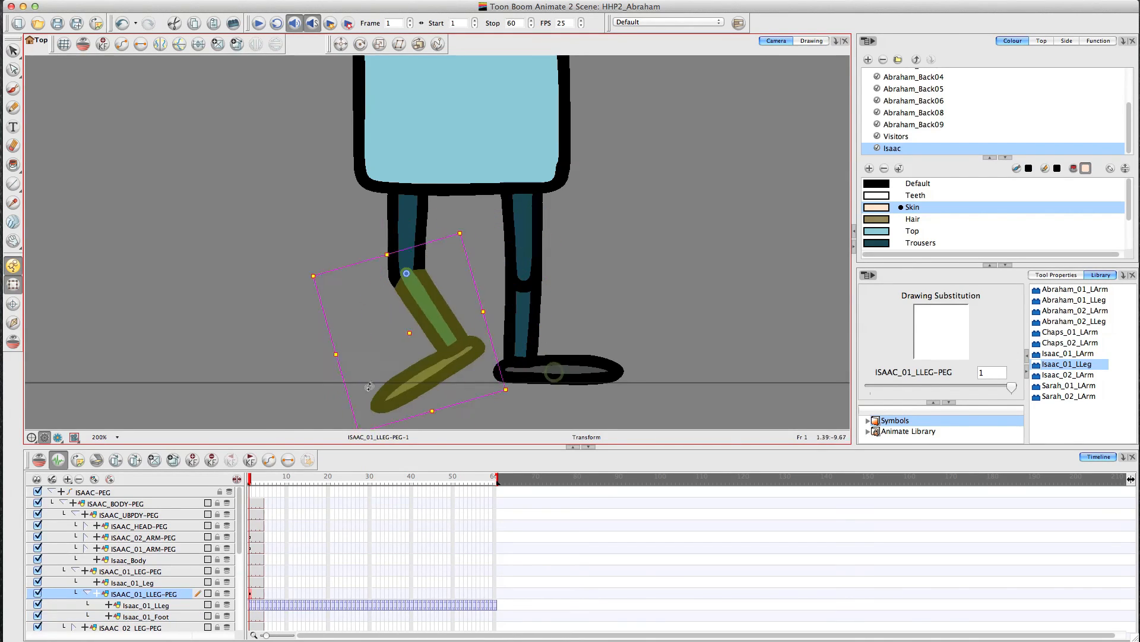